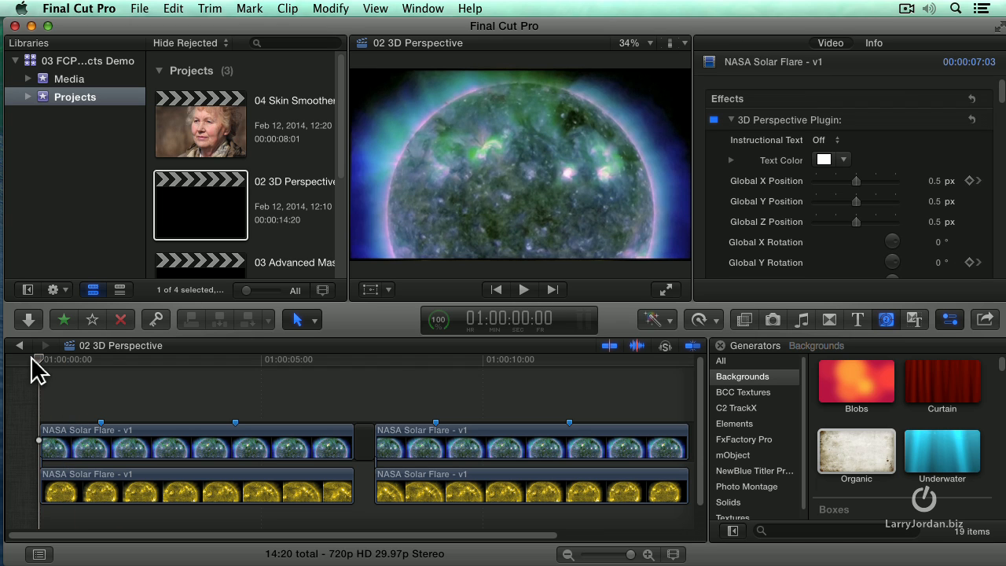
# Review the first clip's swing, then apply 3D Perspective Plugin from My FCPeffects to the second upper clip
pyautogui.click(523, 289)
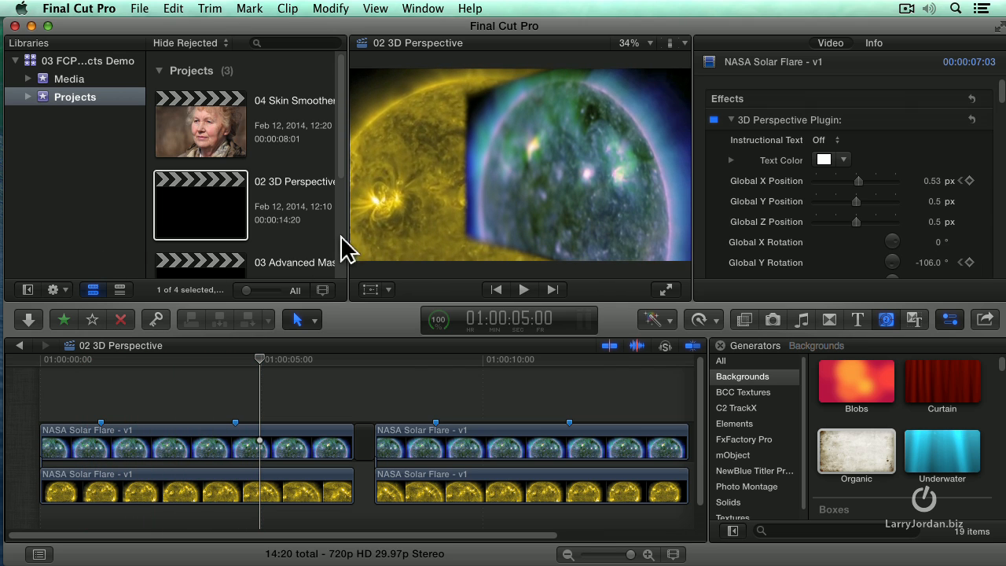
pyautogui.moveTo(385, 236)
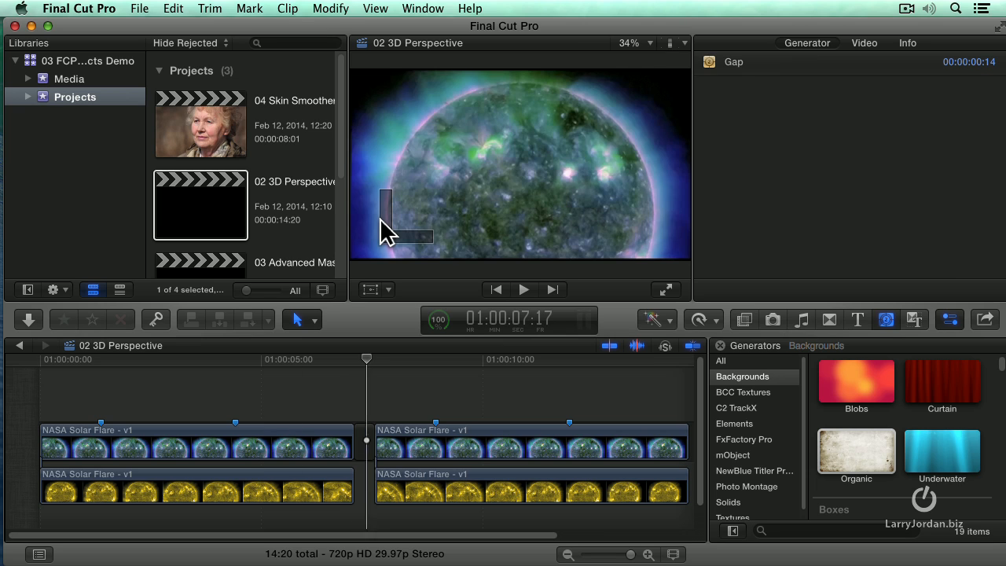
pyautogui.click(527, 448)
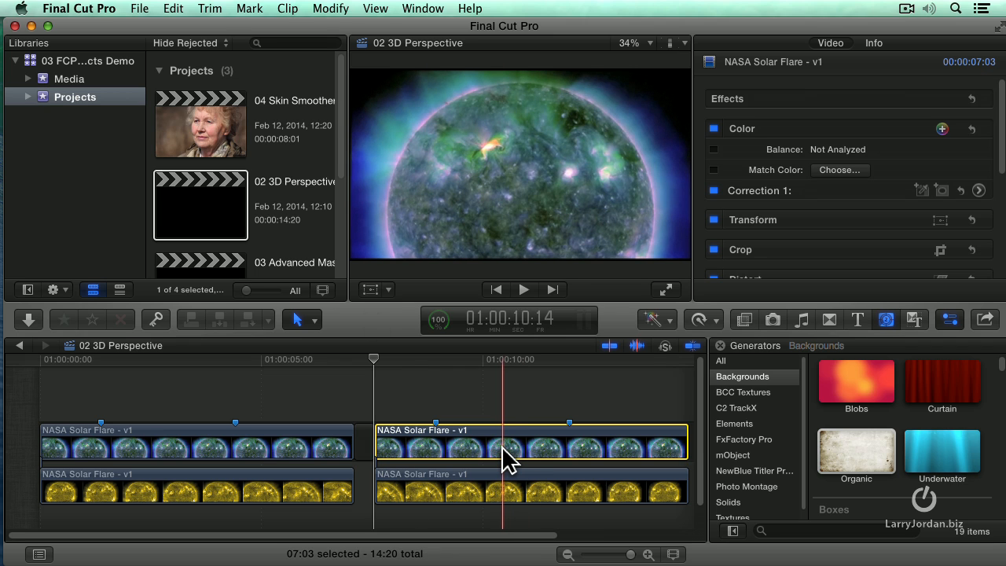
pyautogui.click(743, 319)
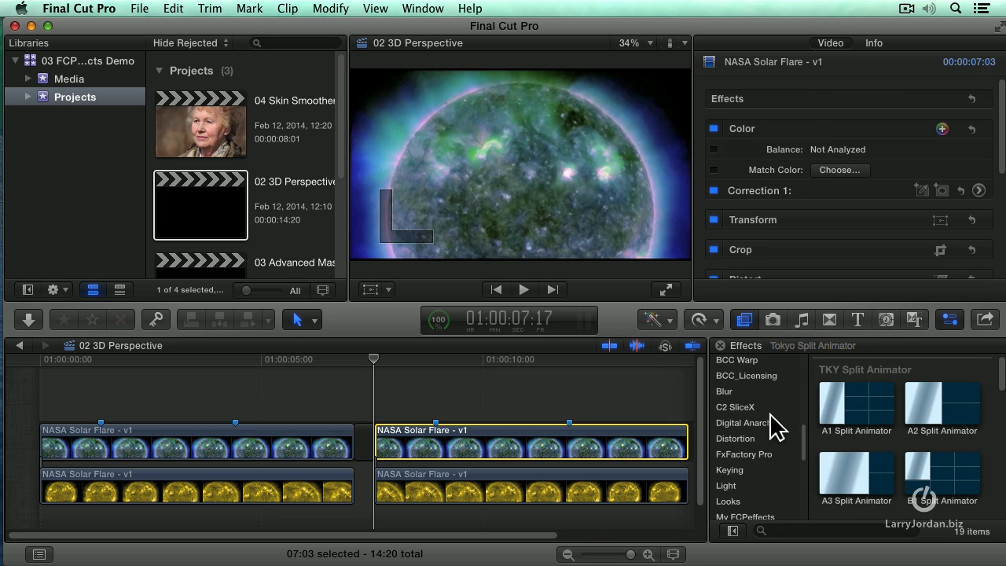
pyautogui.scroll(-3)
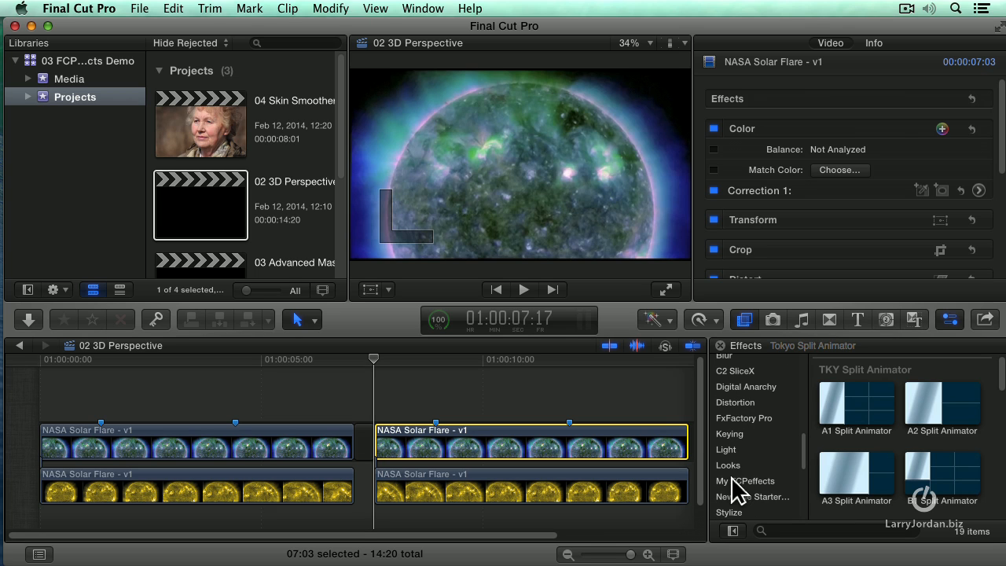
pyautogui.click(745, 480)
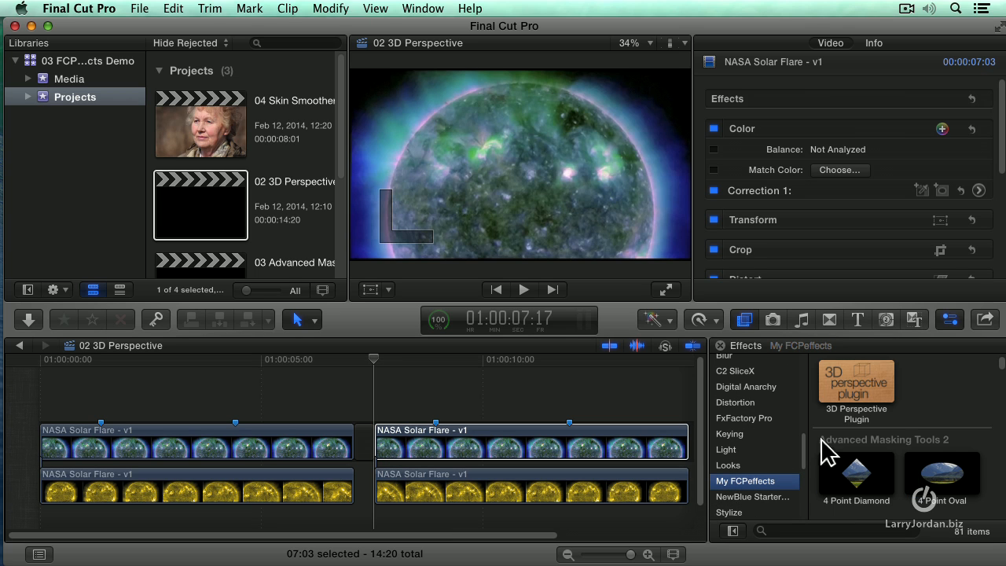
pyautogui.moveTo(856, 381); pyautogui.dragTo(574, 385)
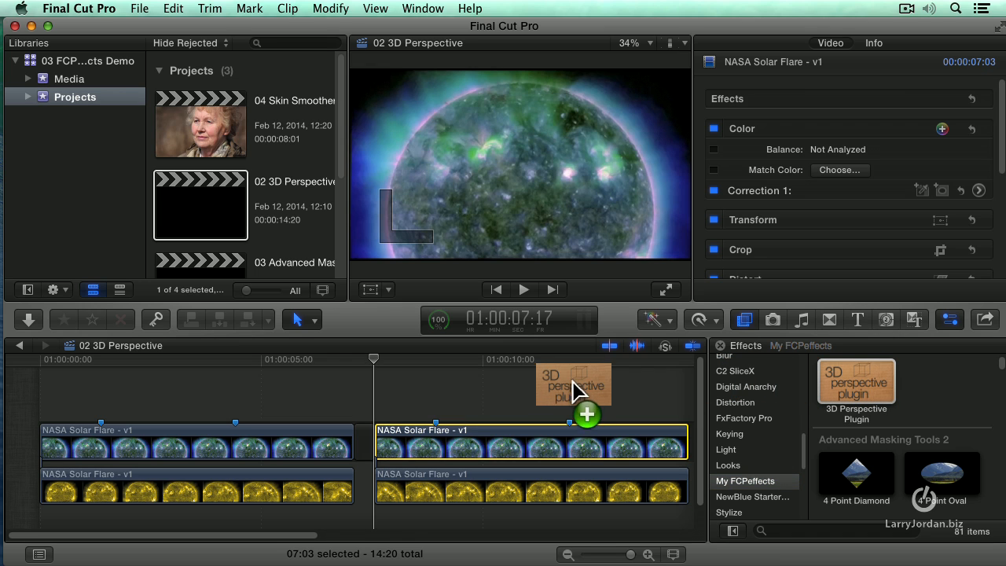
pyautogui.moveTo(574, 385); pyautogui.dragTo(550, 436)
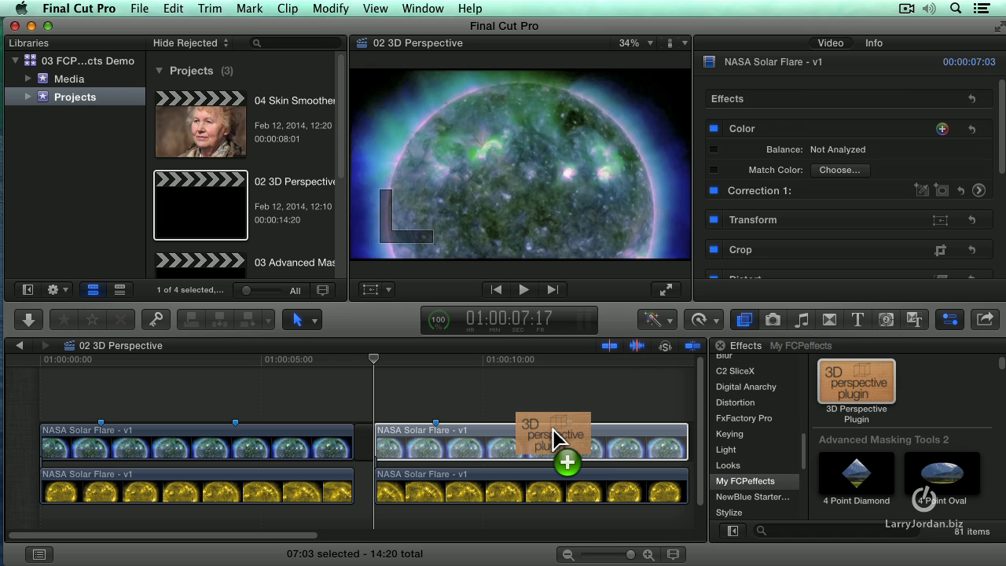
pyautogui.moveTo(552, 432); pyautogui.dragTo(550, 440)
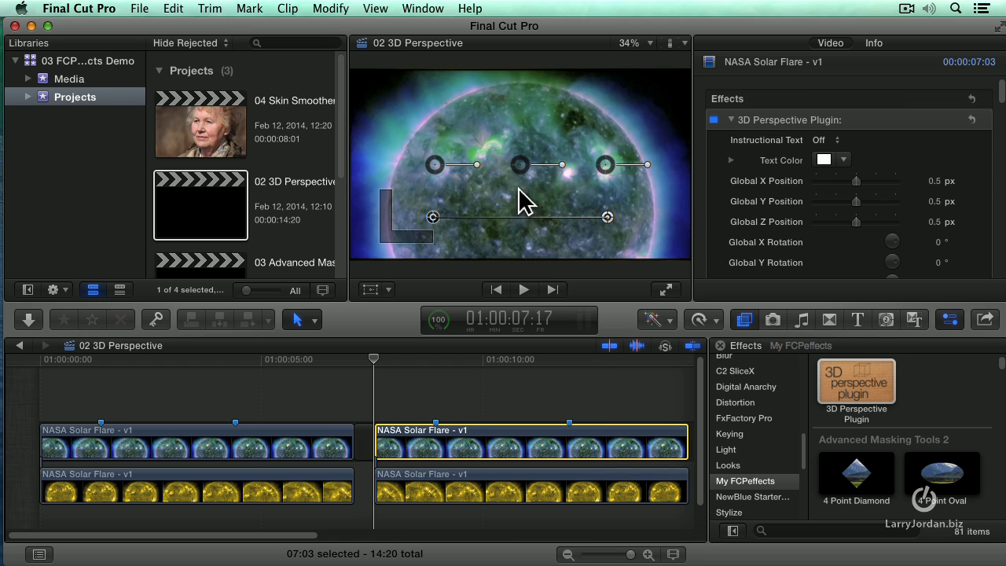
pyautogui.moveTo(491, 236)
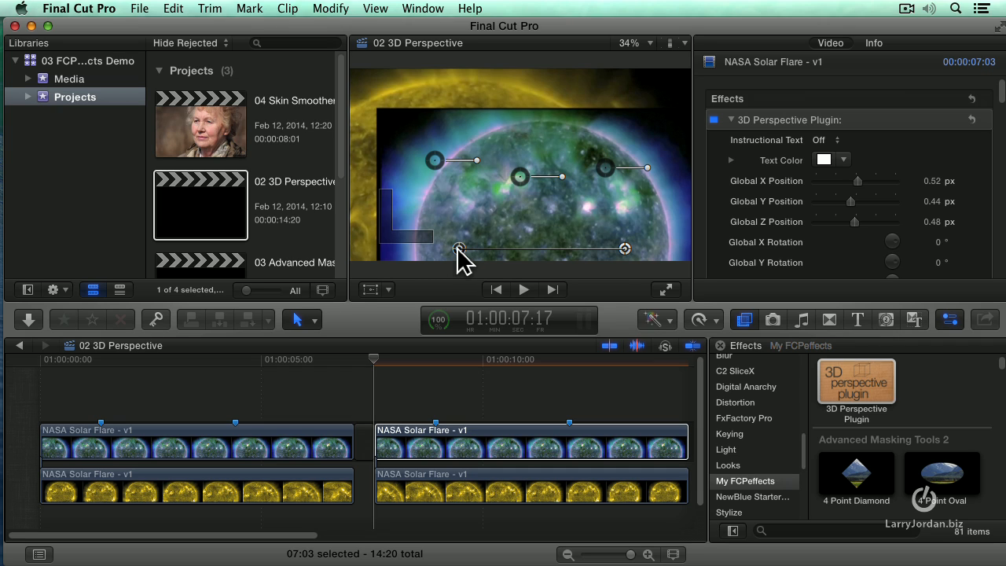
pyautogui.moveTo(626, 255)
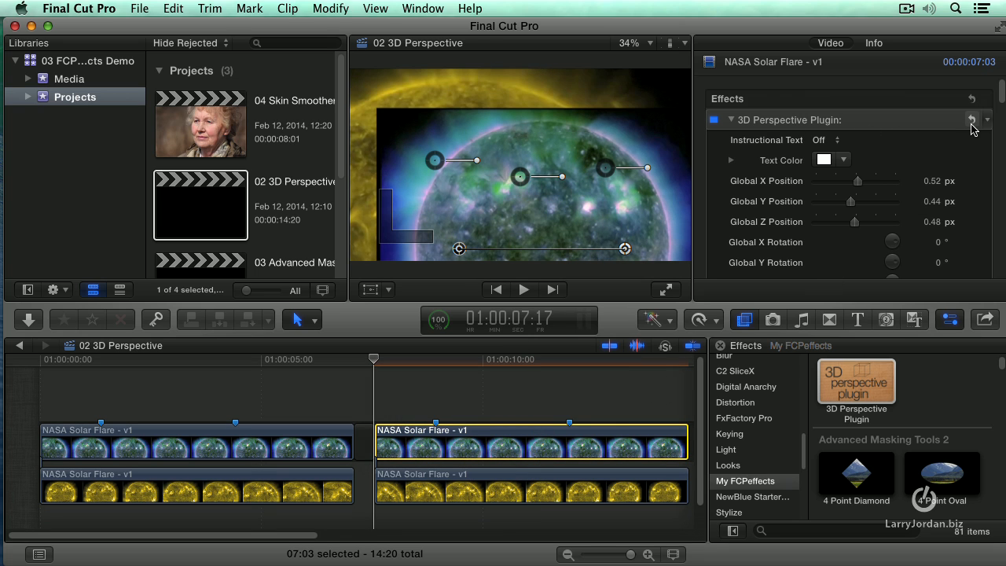
# Reset the 3D Perspective plugin and keyframe Global X Position and Global Y Rotation at 01:00:08:29
pyautogui.click(973, 119)
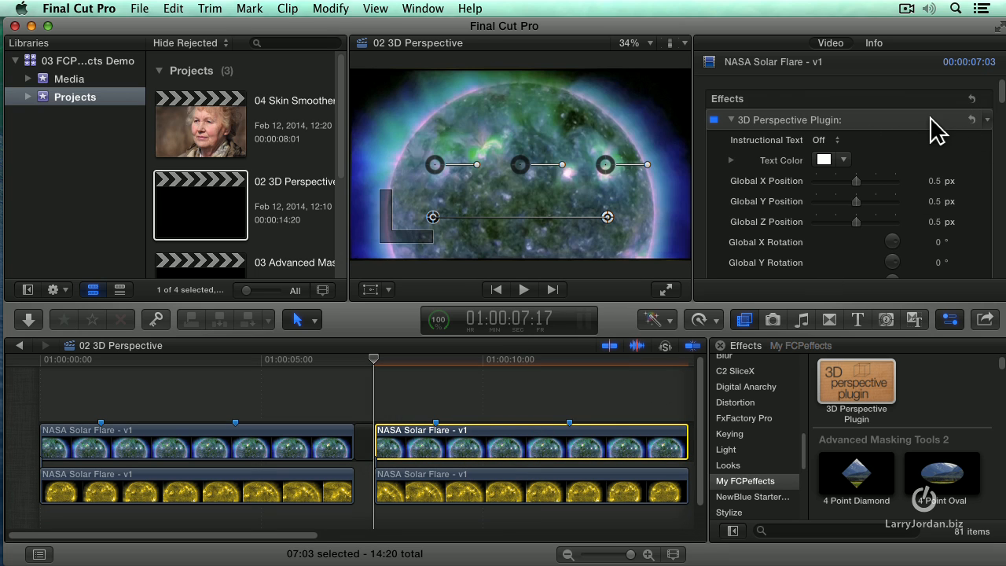
pyautogui.moveTo(911, 130)
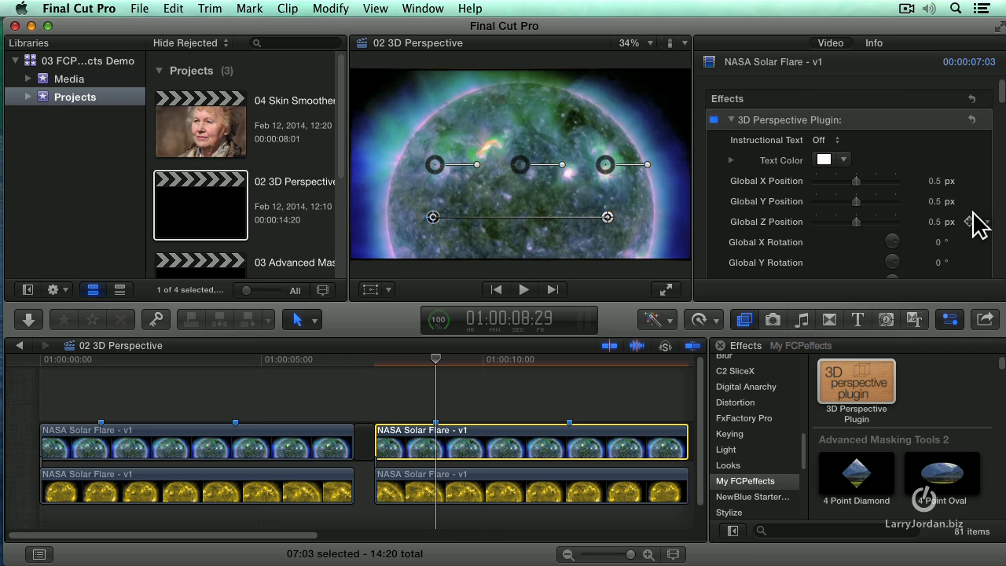
pyautogui.moveTo(975, 188)
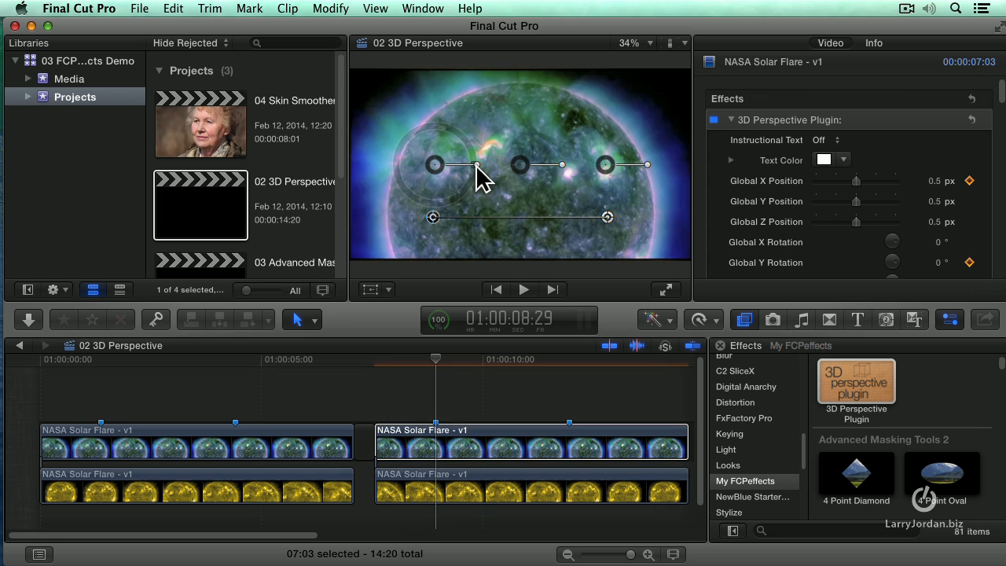
pyautogui.moveTo(475, 165); pyautogui.dragTo(464, 134)
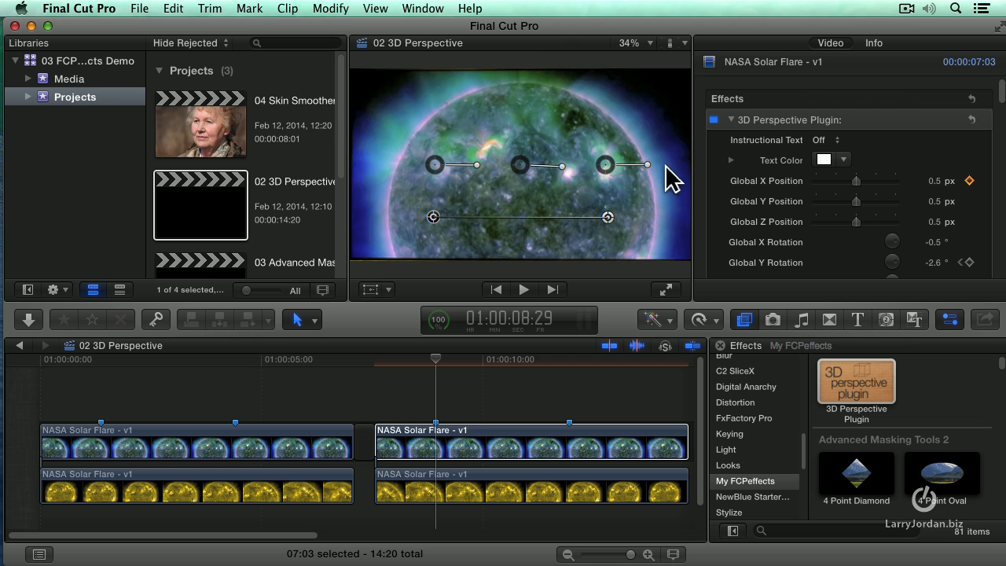
pyautogui.moveTo(646, 165); pyautogui.dragTo(621, 189)
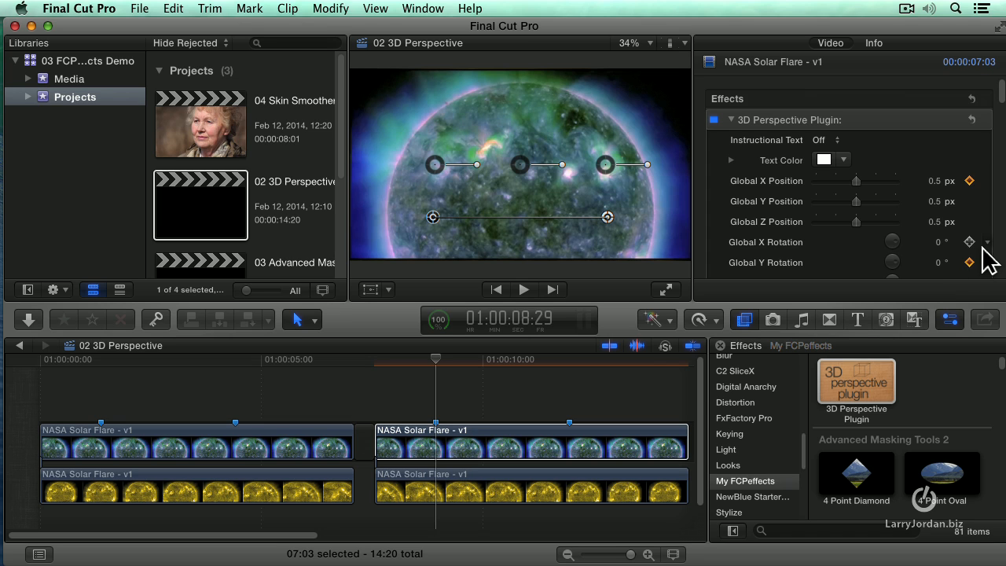
# Add a Blur Amount keyframe to the second solar flare clip and move the playhead to 12:00
pyautogui.scroll(-3)
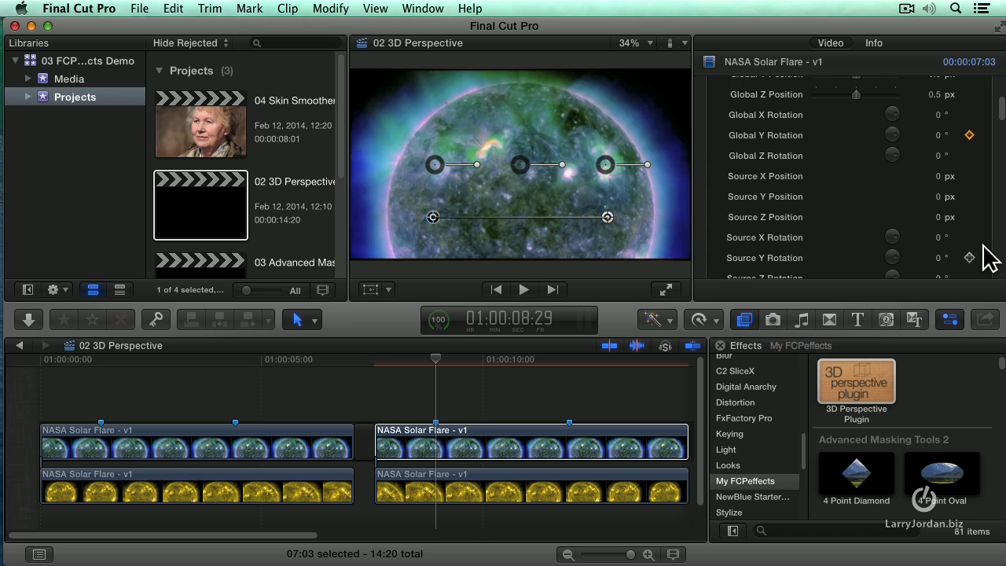
pyautogui.scroll(-3)
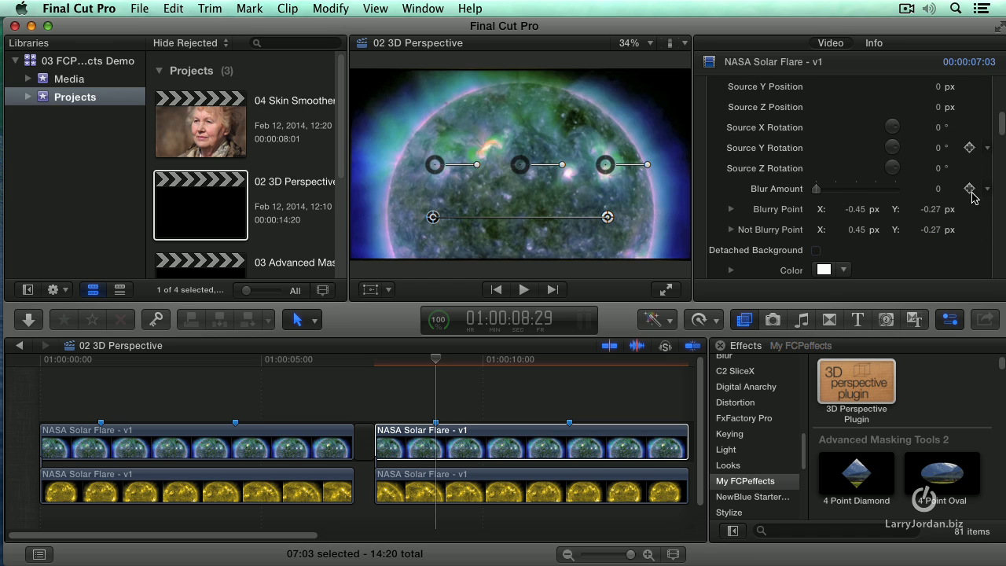
pyautogui.click(970, 188)
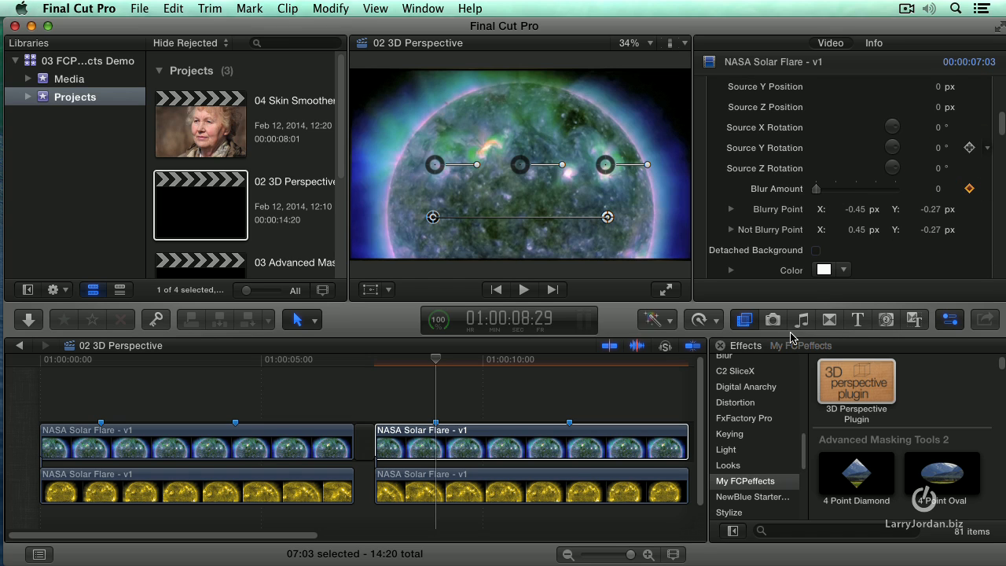
pyautogui.click(531, 440)
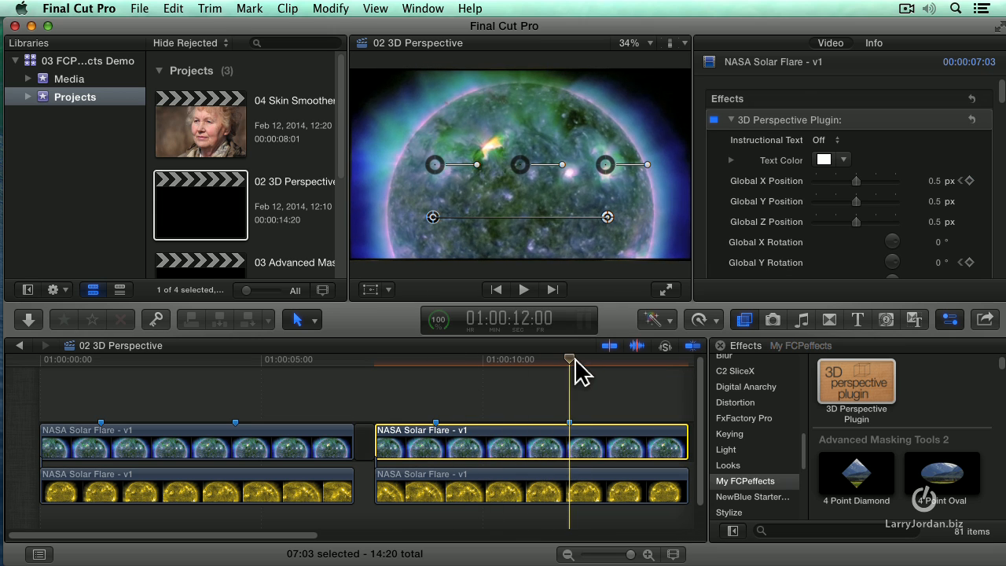
pyautogui.moveTo(572, 370)
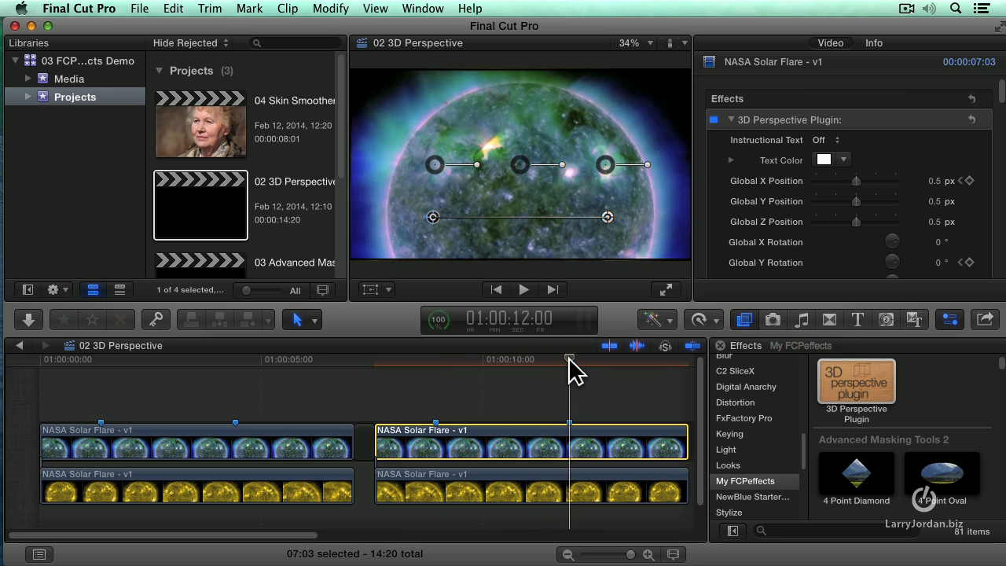
pyautogui.moveTo(977, 161)
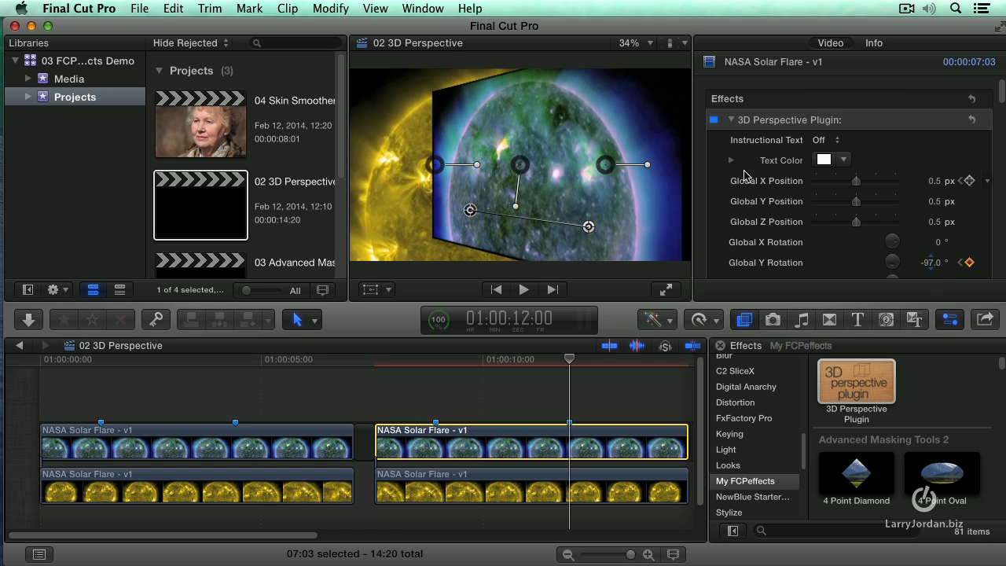
pyautogui.moveTo(861, 196)
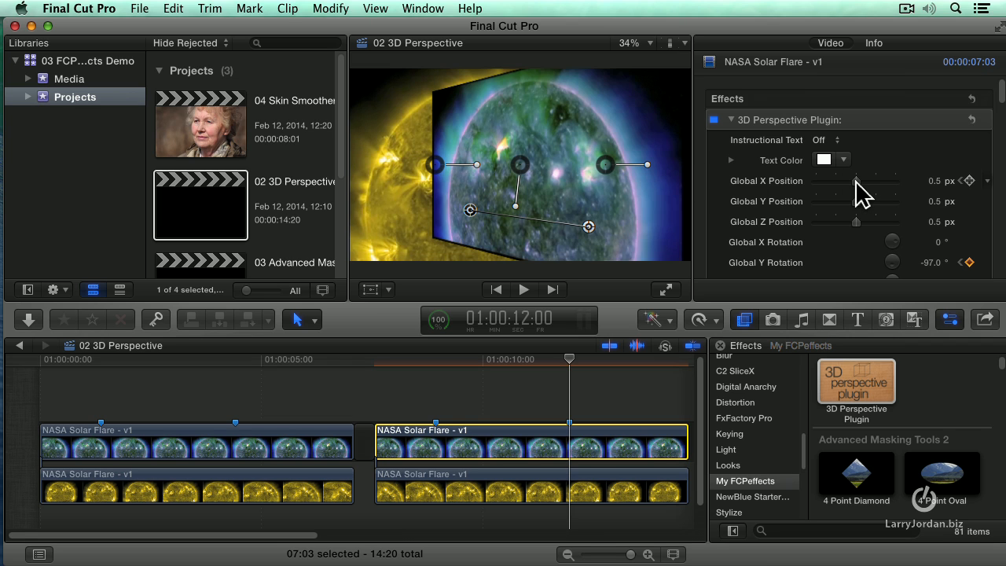
# Keyframe Global Y Rotation at -97° and nudge Global X Position to 0.53 px
pyautogui.moveTo(865, 180); pyautogui.dragTo(858, 180)
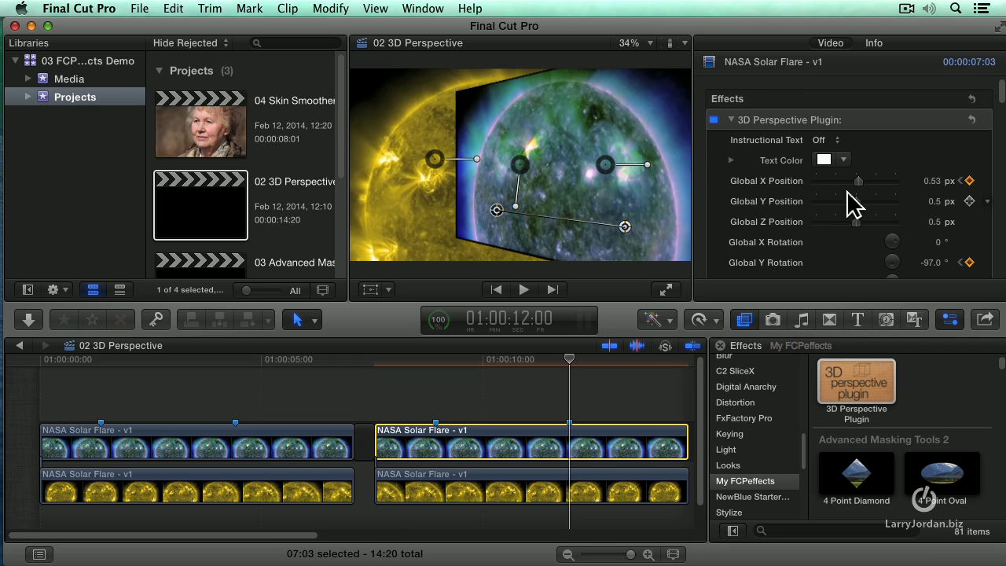
pyautogui.scroll(-3)
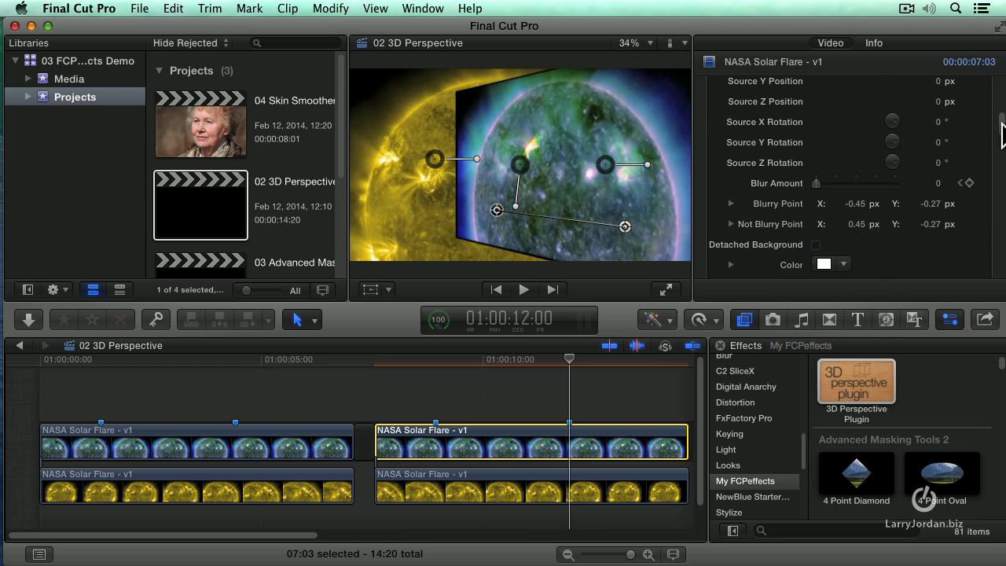
pyautogui.moveTo(463, 228)
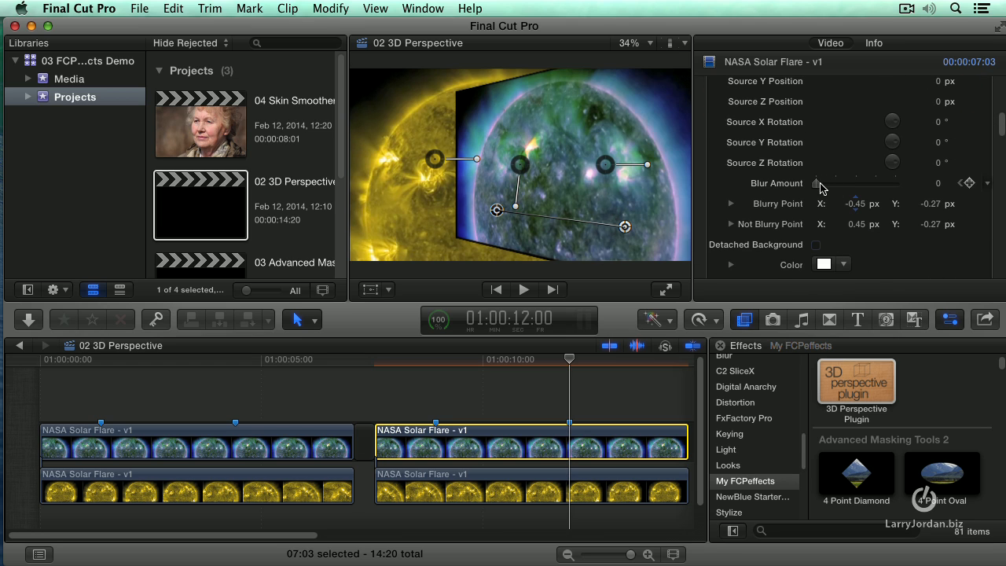
# Set Blur Amount to 21 and reposition the Blurry Point and Not Blurry Point handles
pyautogui.moveTo(813, 183); pyautogui.dragTo(831, 183)
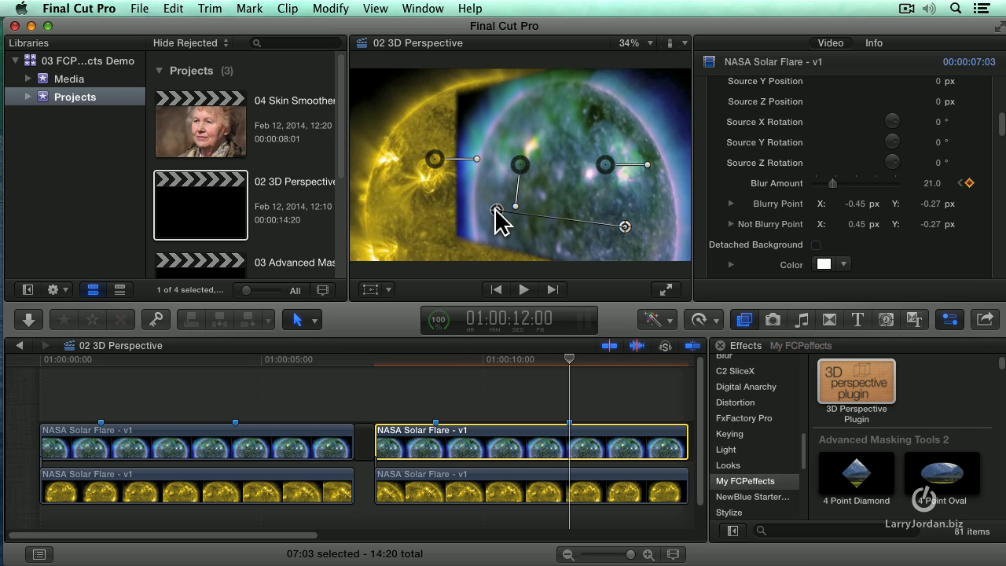
pyautogui.moveTo(497, 210); pyautogui.dragTo(457, 211)
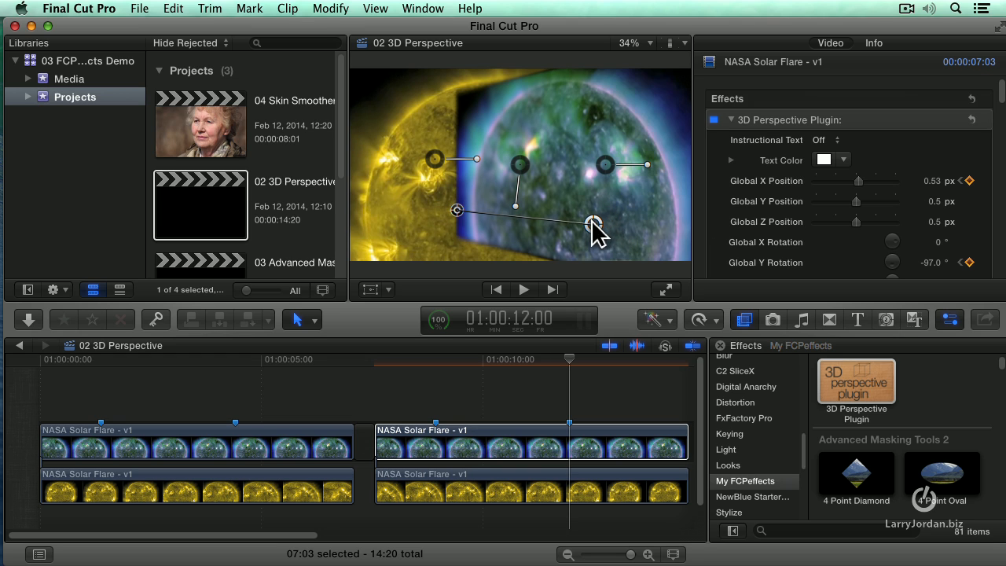
pyautogui.moveTo(593, 224); pyautogui.dragTo(577, 214)
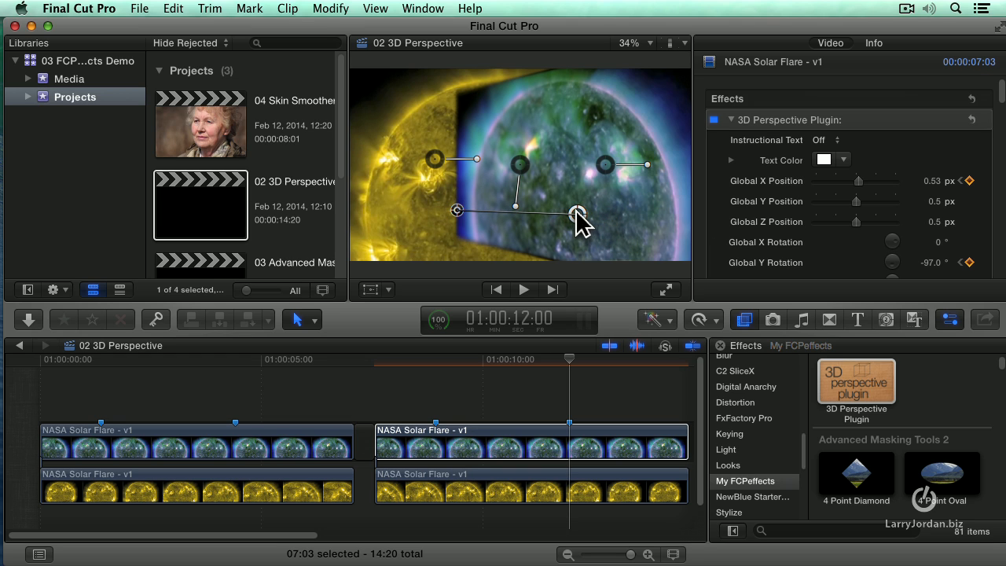
pyautogui.moveTo(758, 228)
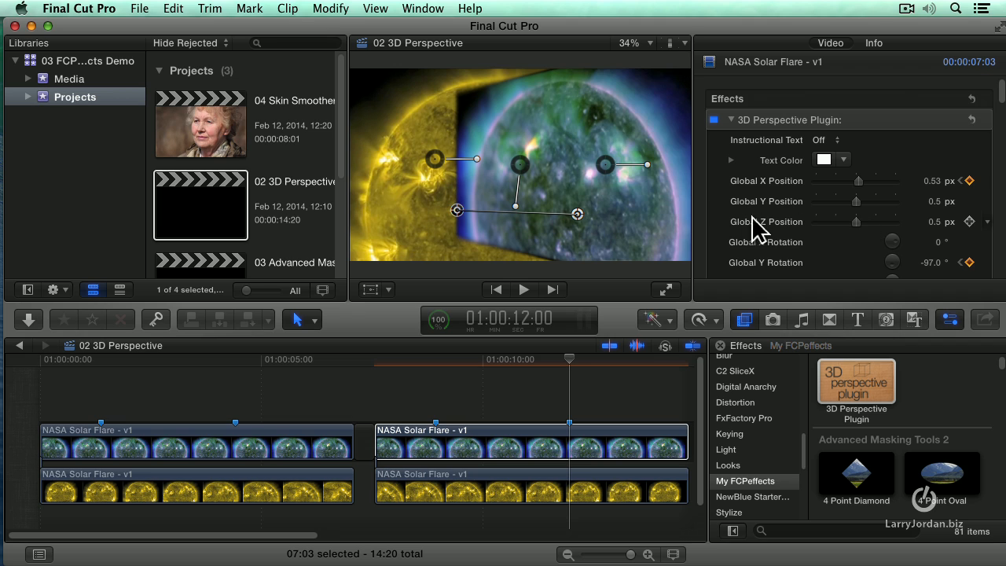
pyautogui.scroll(-3)
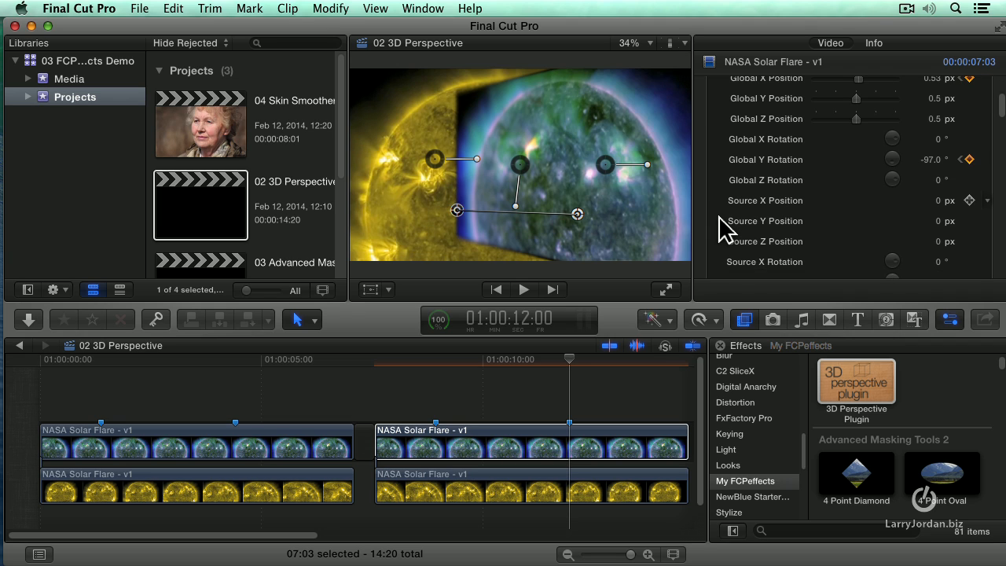
pyautogui.scroll(-3)
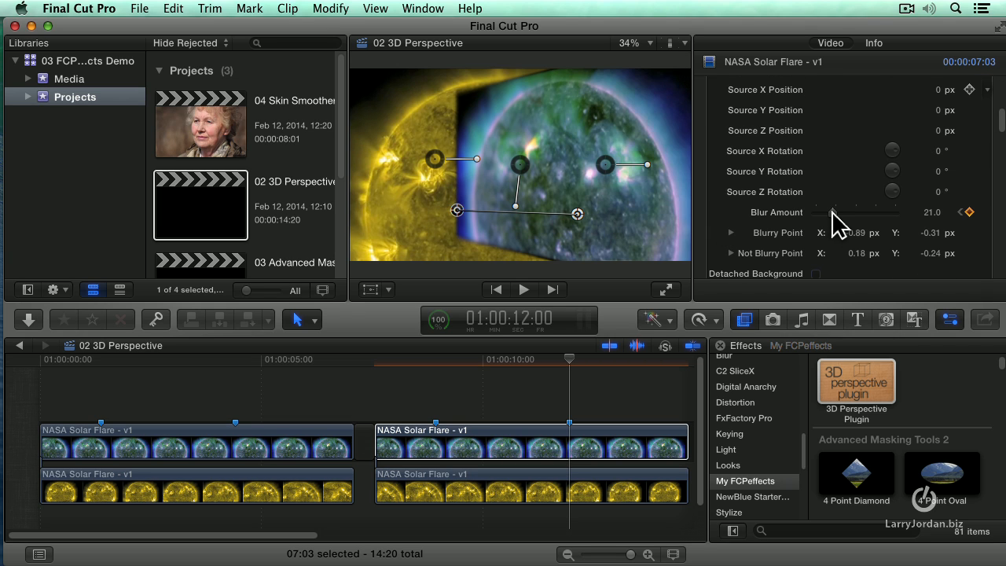
pyautogui.moveTo(834, 213); pyautogui.dragTo(836, 213)
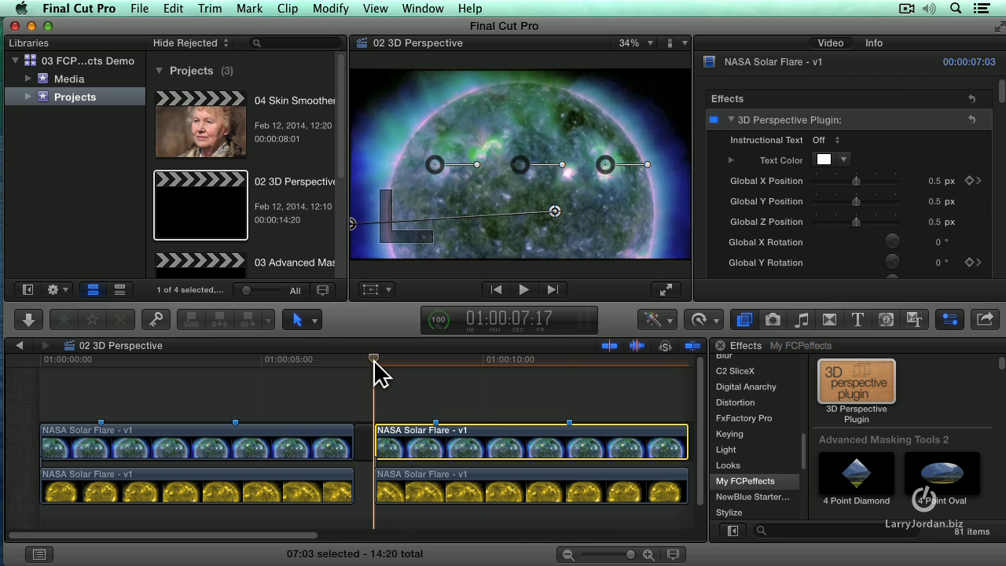
# Play the swing-and-blur animation back from the clip's start
pyautogui.click(523, 289)
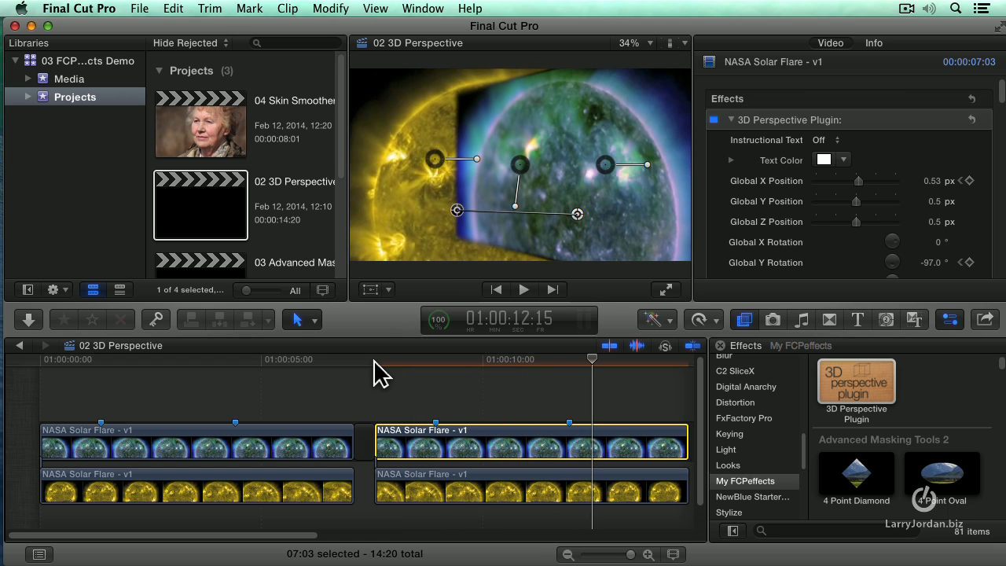
pyautogui.moveTo(393, 232)
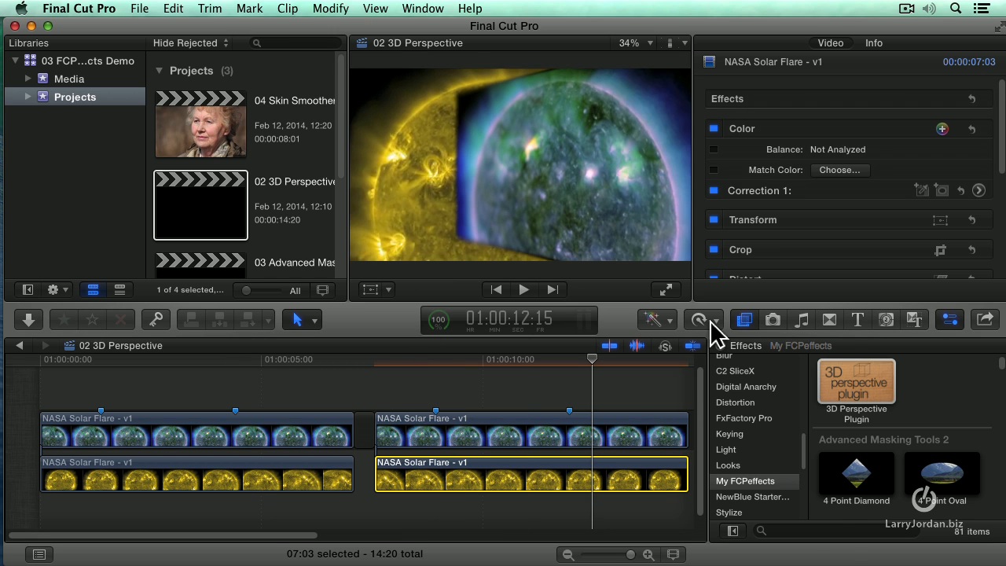
# Reverse the yellow sun clip with Retime's Reverse Clip and play it back
pyautogui.click(698, 319)
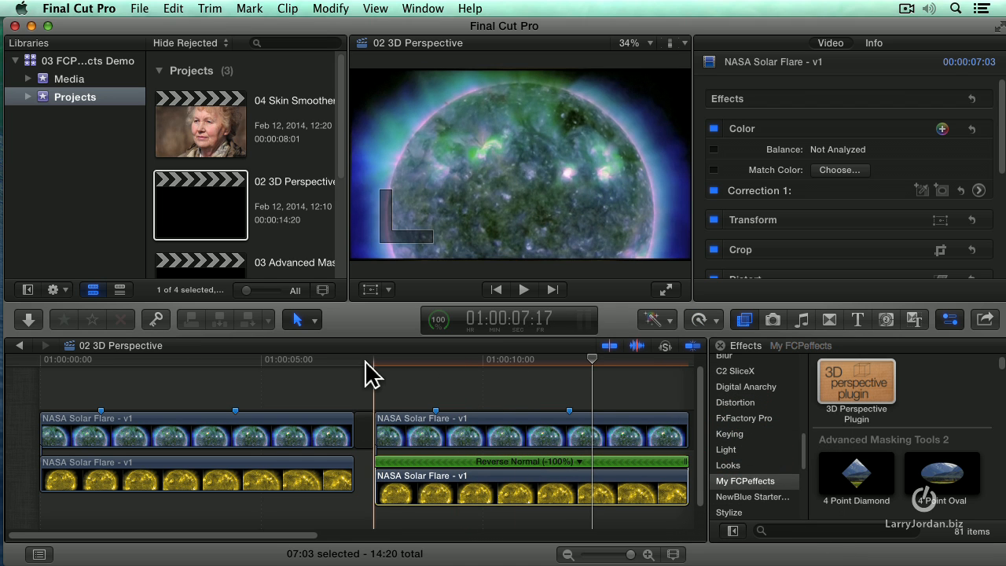
pyautogui.click(523, 289)
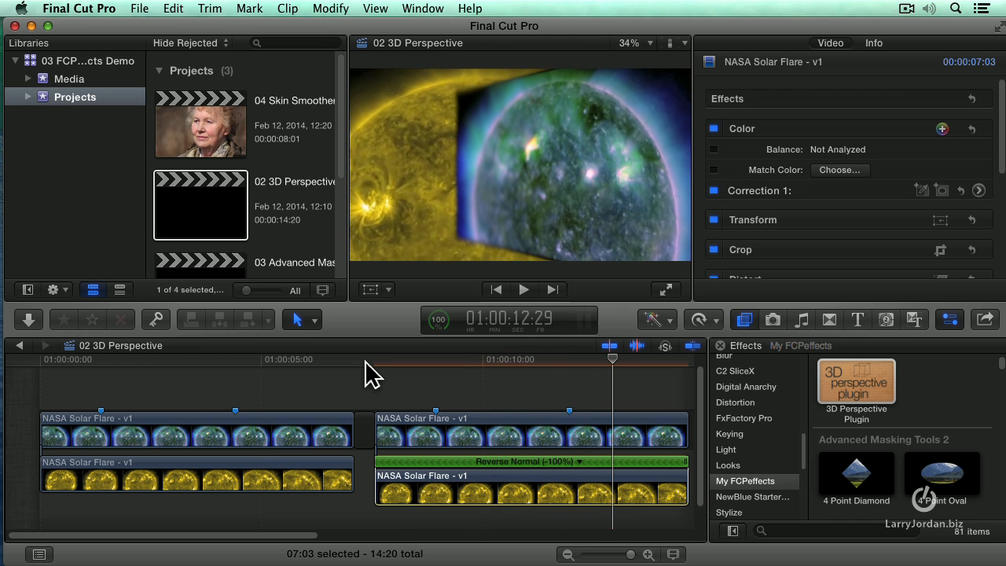
pyautogui.moveTo(456, 157)
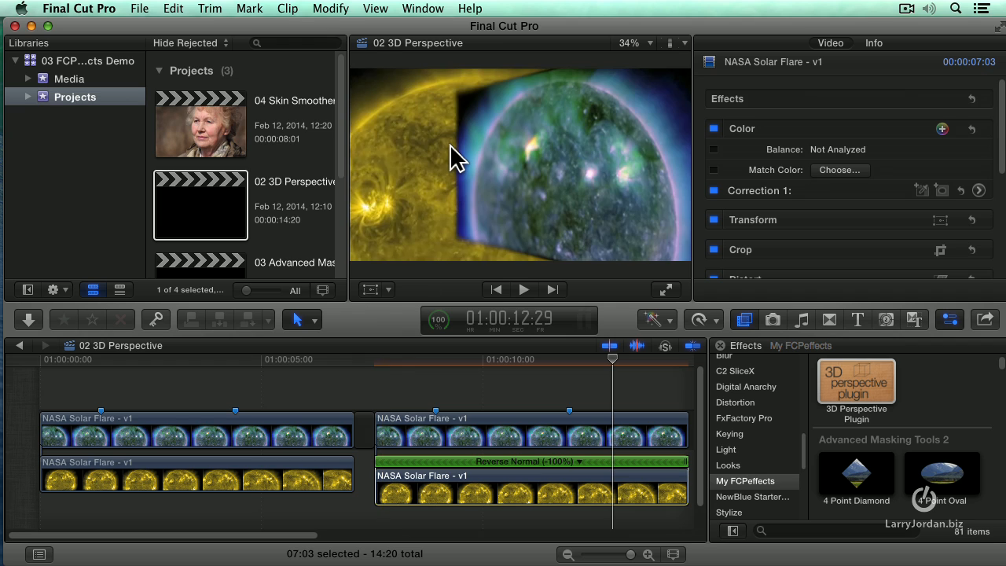